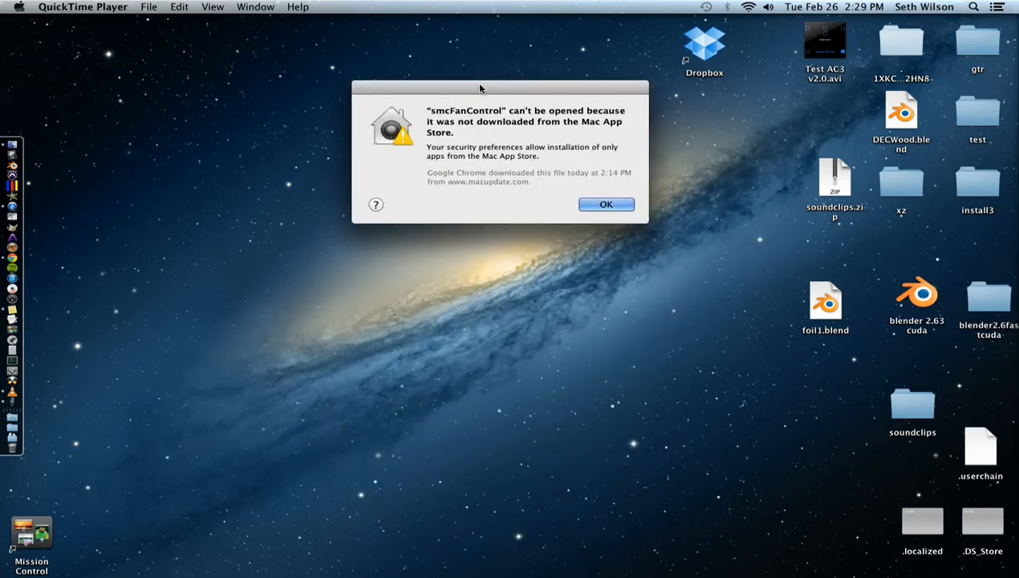
# Move the smcFanControl warning aside and open the Security & Privacy settings.
pyautogui.moveTo(480, 89); pyautogui.dragTo(507, 119)
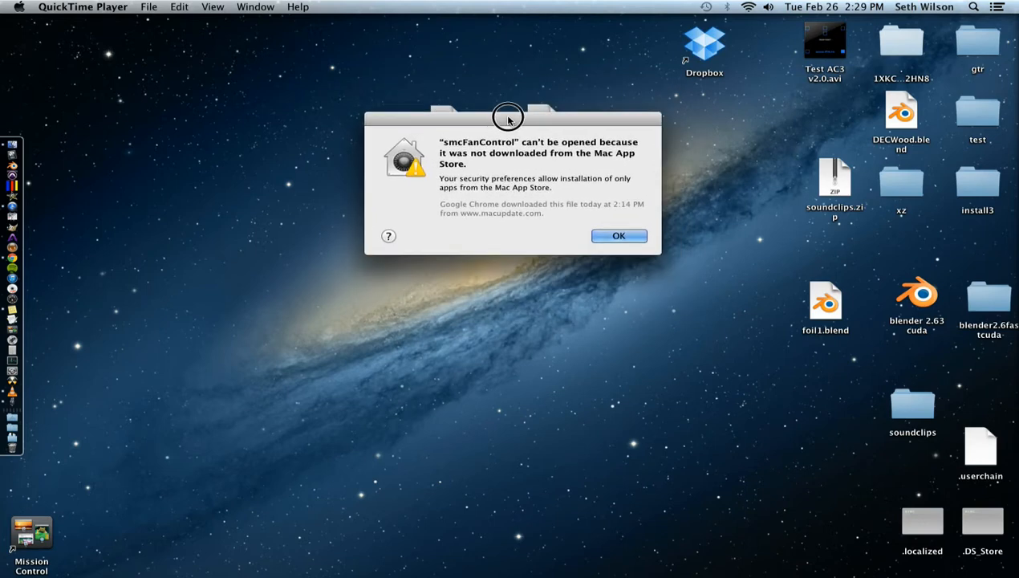
pyautogui.moveTo(507, 119); pyautogui.dragTo(495, 174)
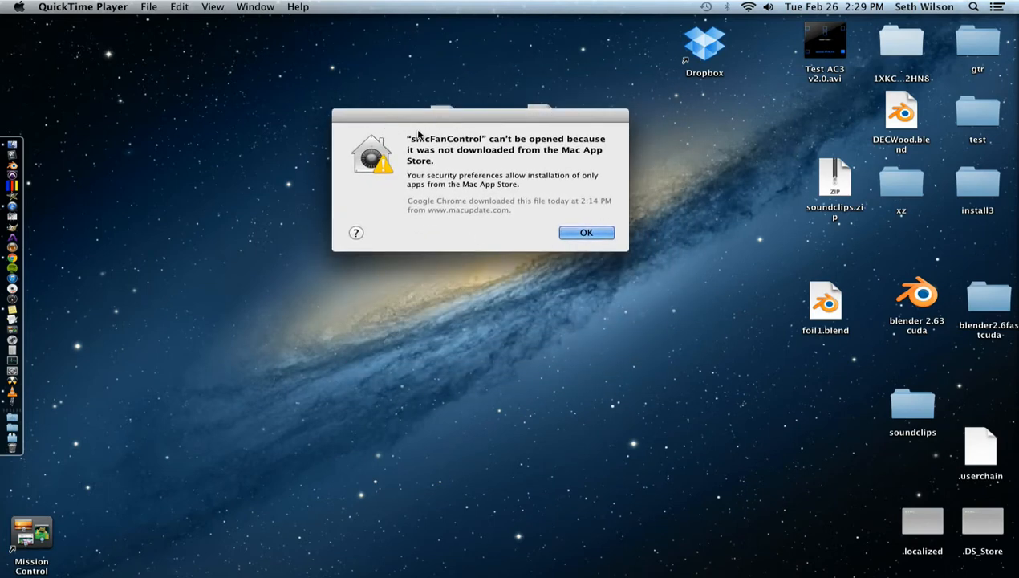
pyautogui.moveTo(511, 143)
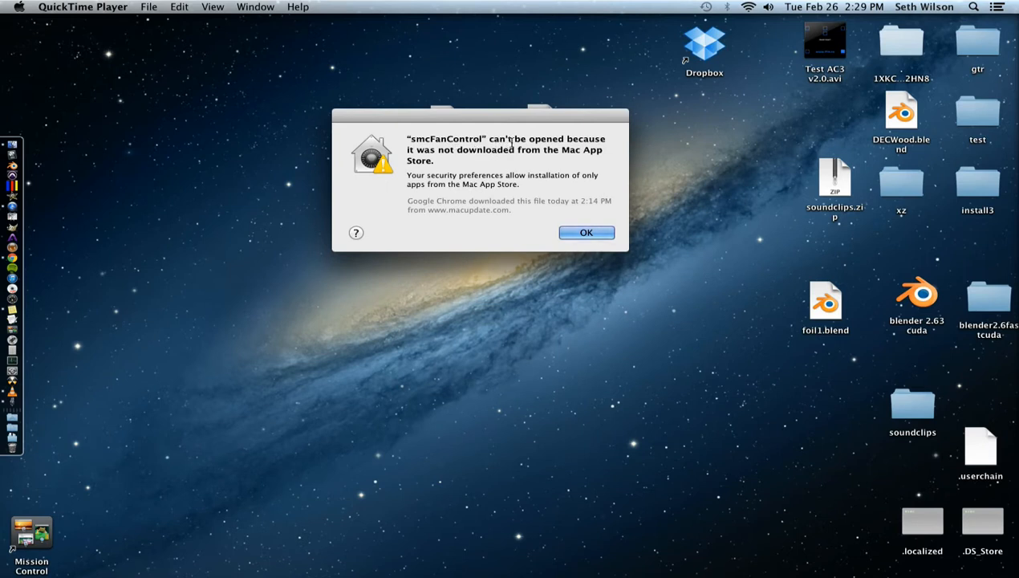
pyautogui.moveTo(475, 164)
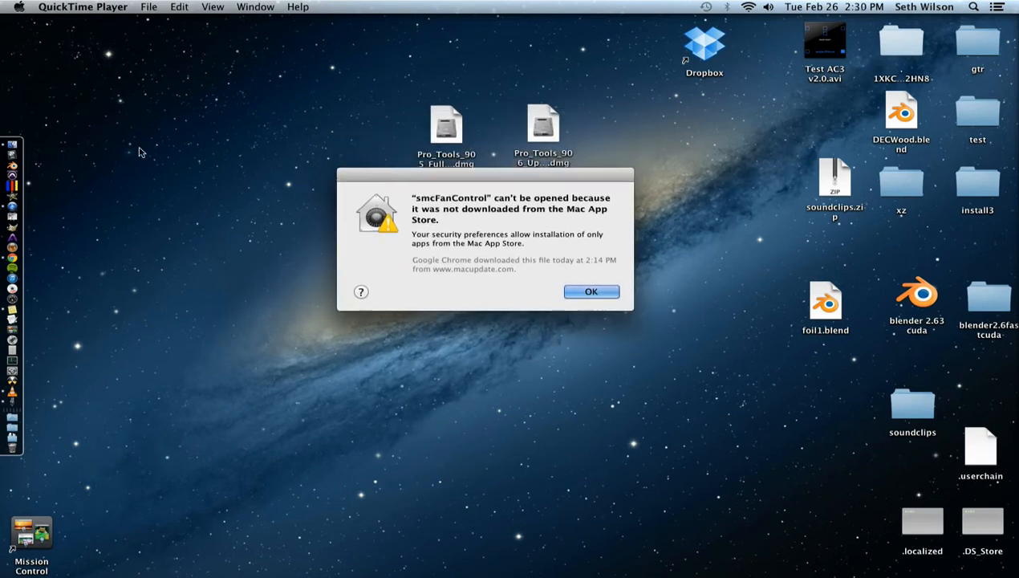
pyautogui.moveTo(23, 14)
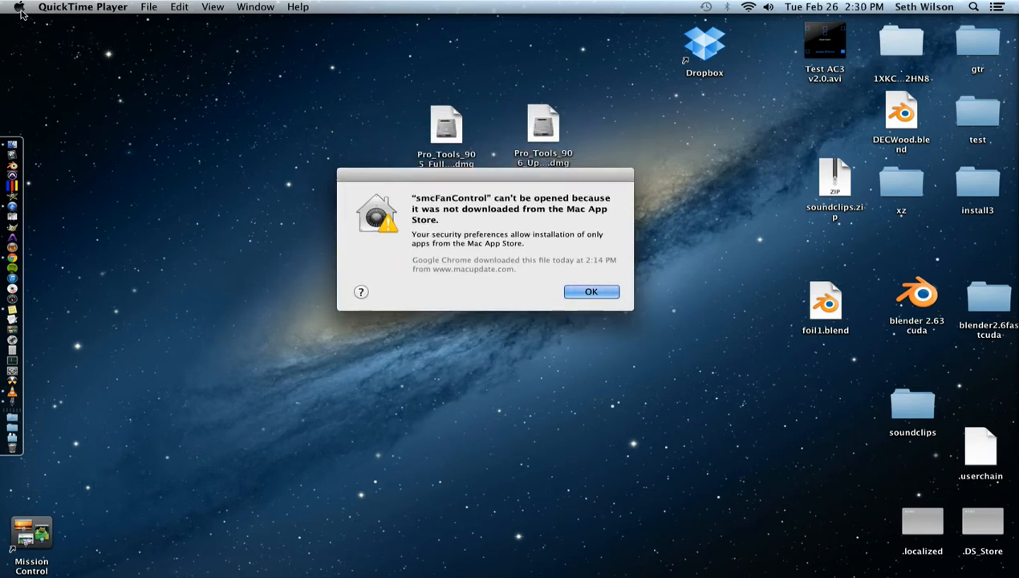
pyautogui.click(19, 7)
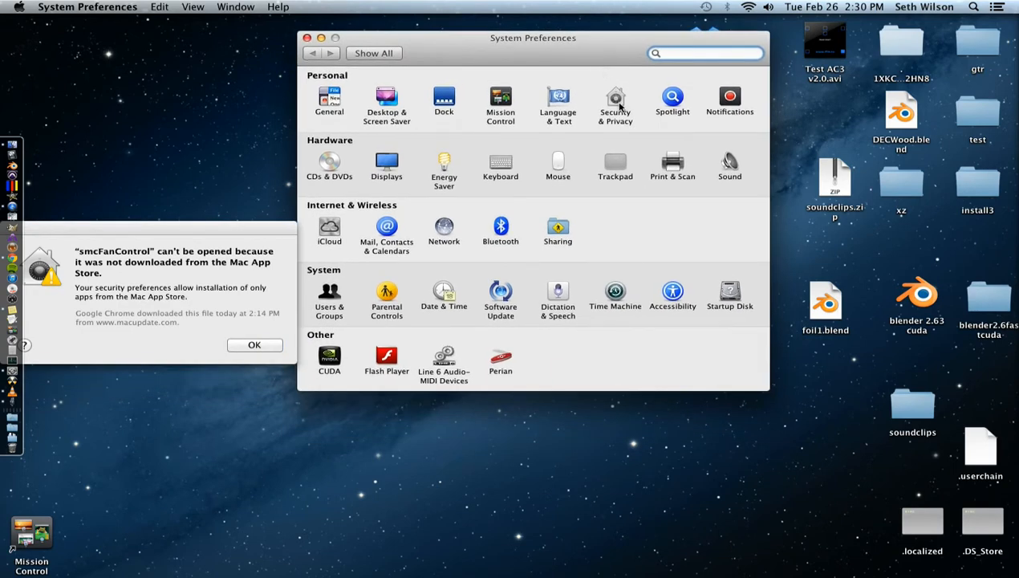
pyautogui.click(615, 100)
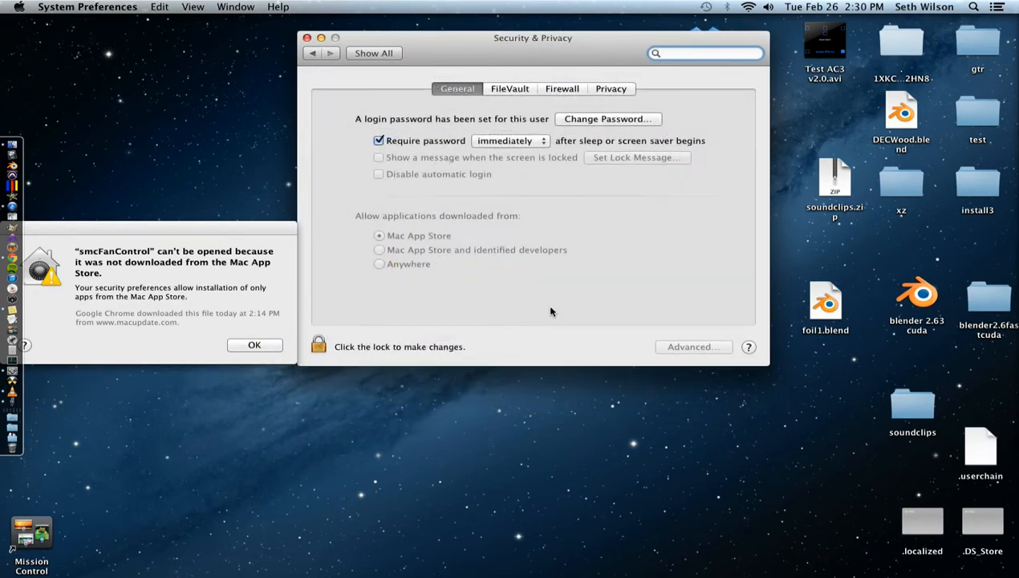
# Unlock the Security & Privacy settings with the administrator password.
pyautogui.click(318, 346)
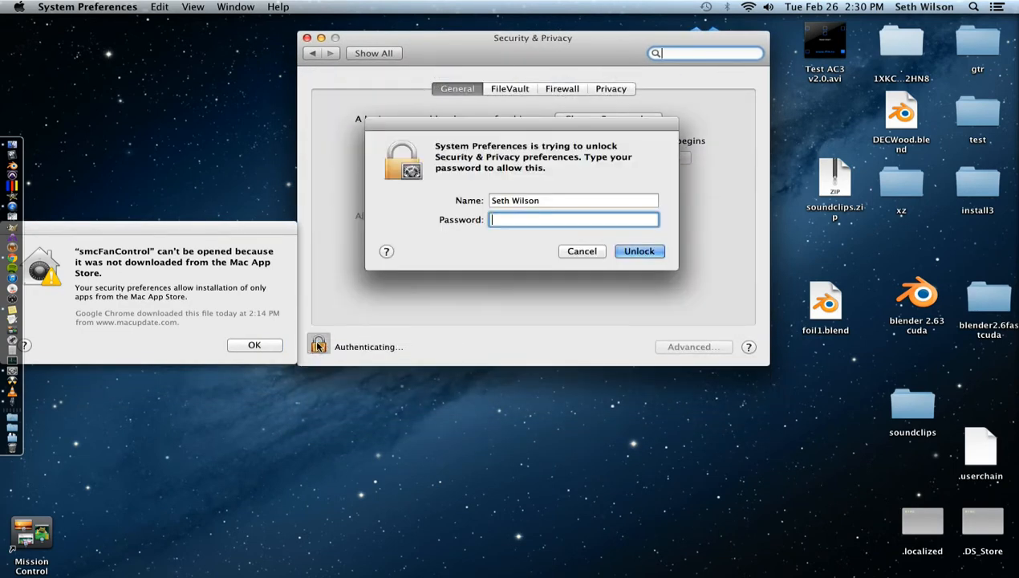
pyautogui.write('•')
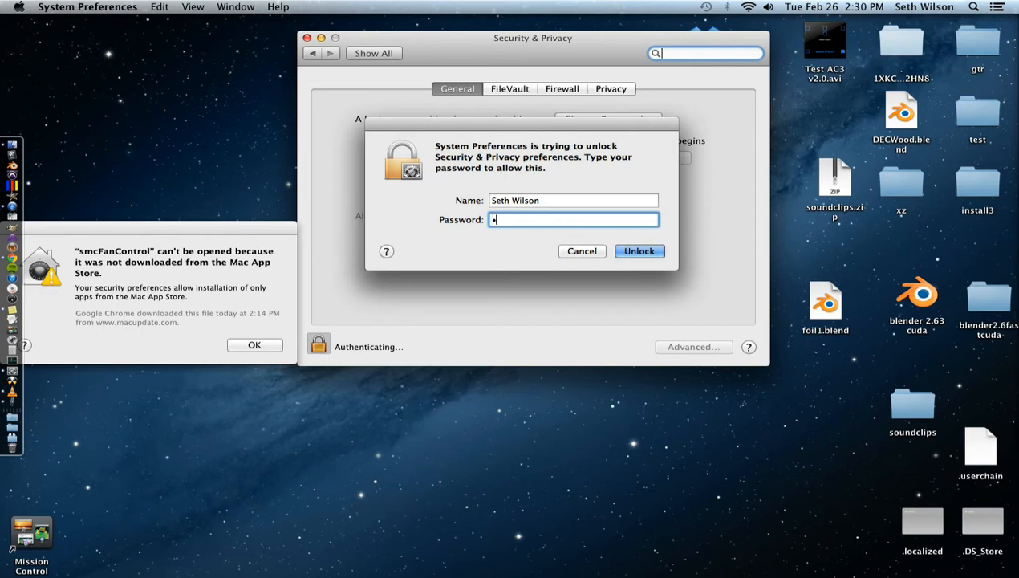
pyautogui.click(639, 250)
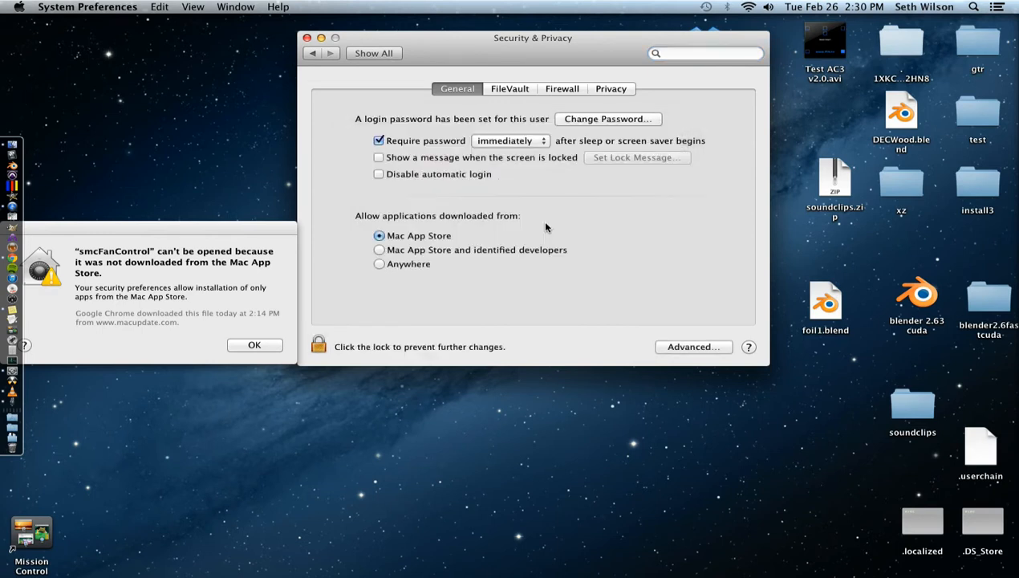
pyautogui.click(318, 347)
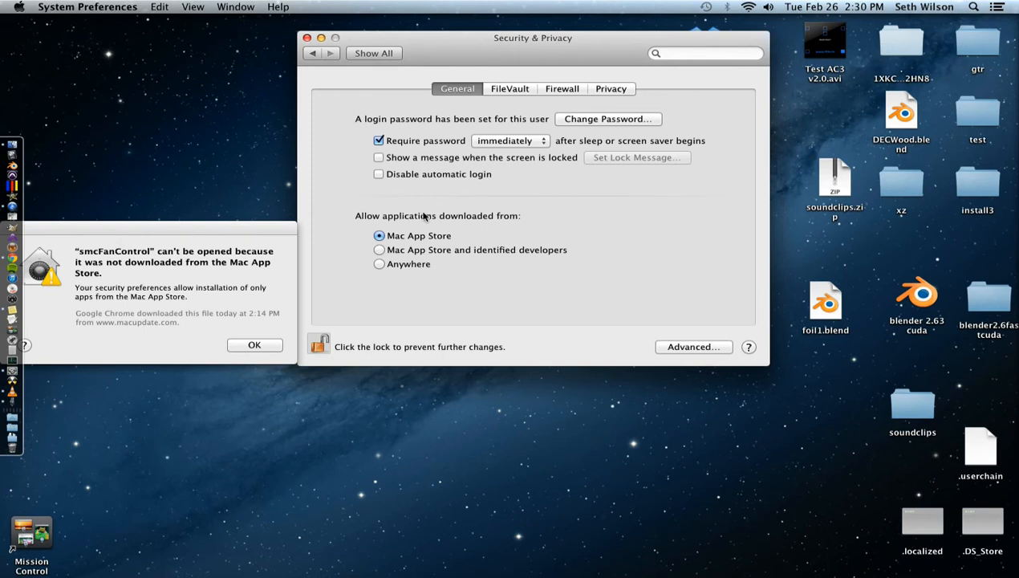
pyautogui.moveTo(495, 222)
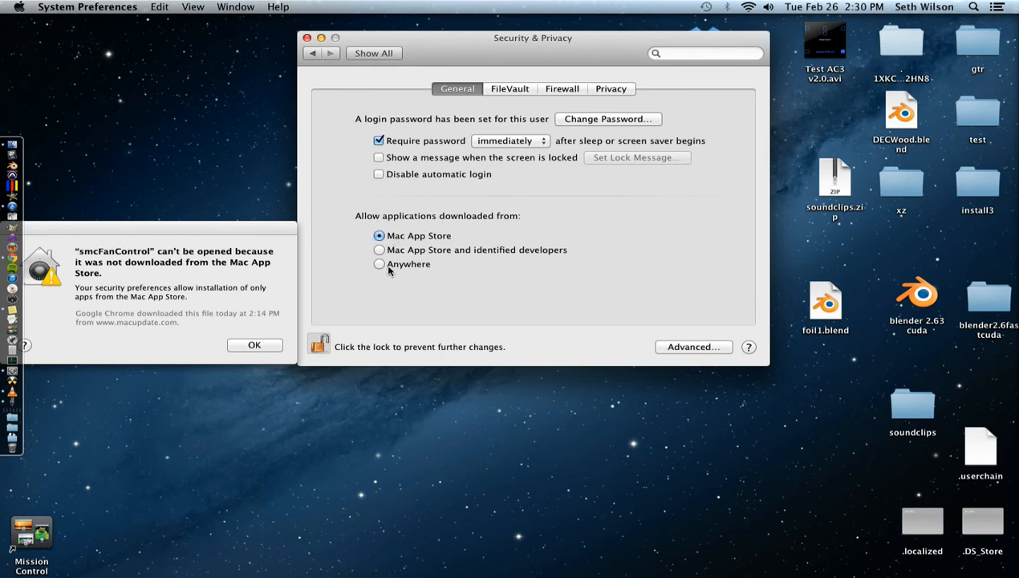
# Allow applications downloaded from Anywhere and confirm the Allow From Anywhere alert.
pyautogui.click(379, 263)
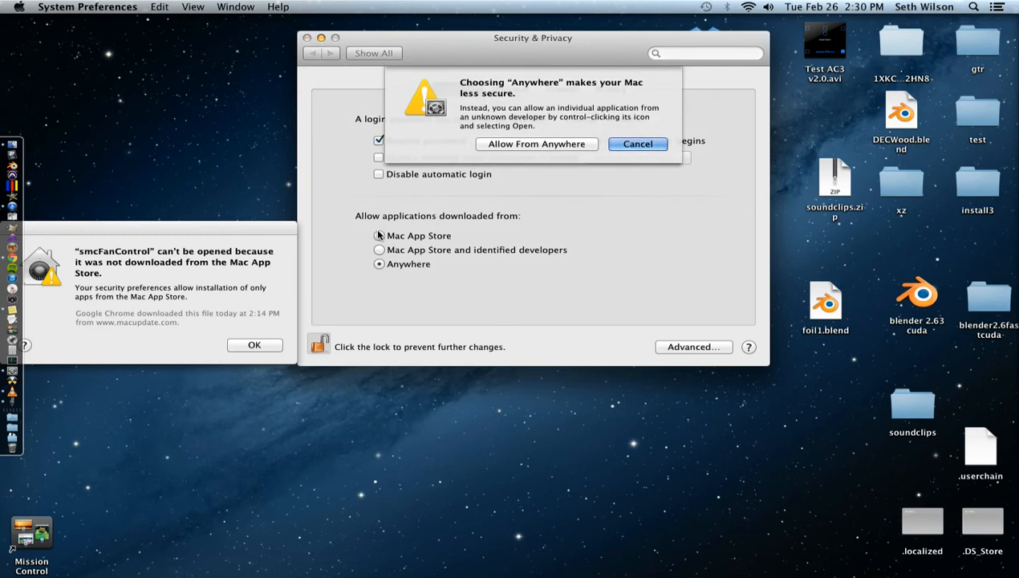
pyautogui.click(537, 145)
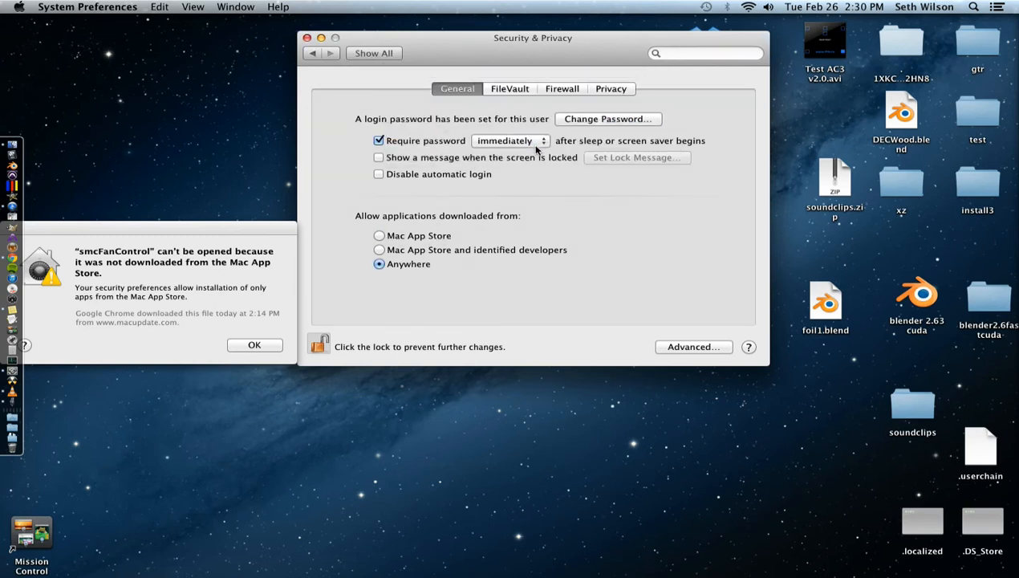
pyautogui.moveTo(666, 270)
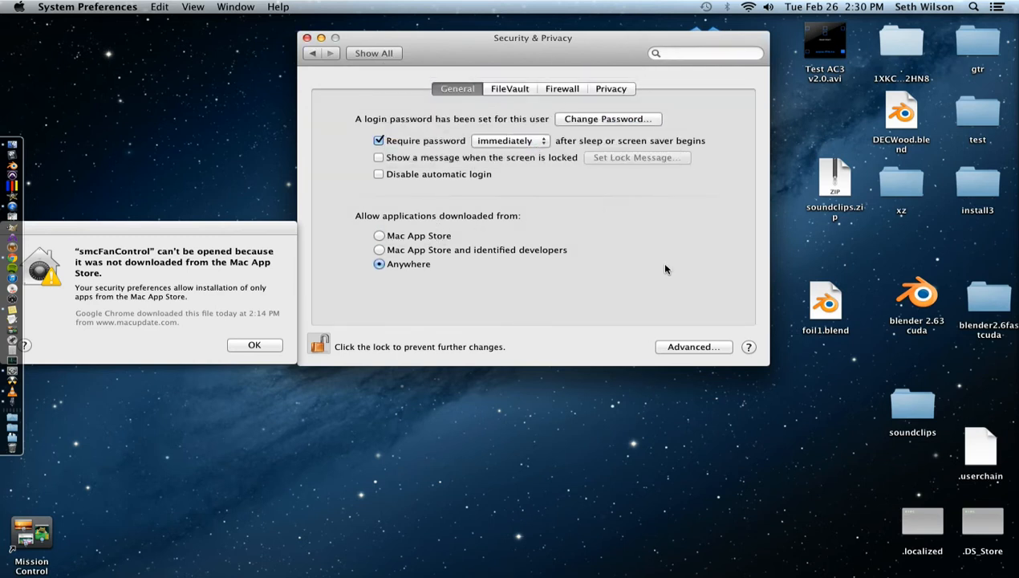
pyautogui.moveTo(533, 38); pyautogui.dragTo(558, 21)
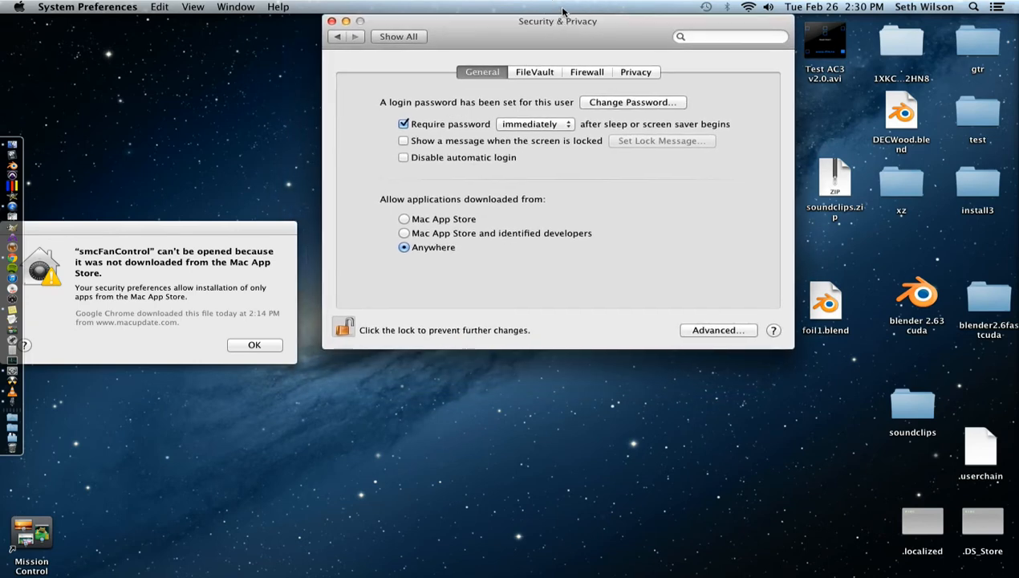
pyautogui.moveTo(395, 300)
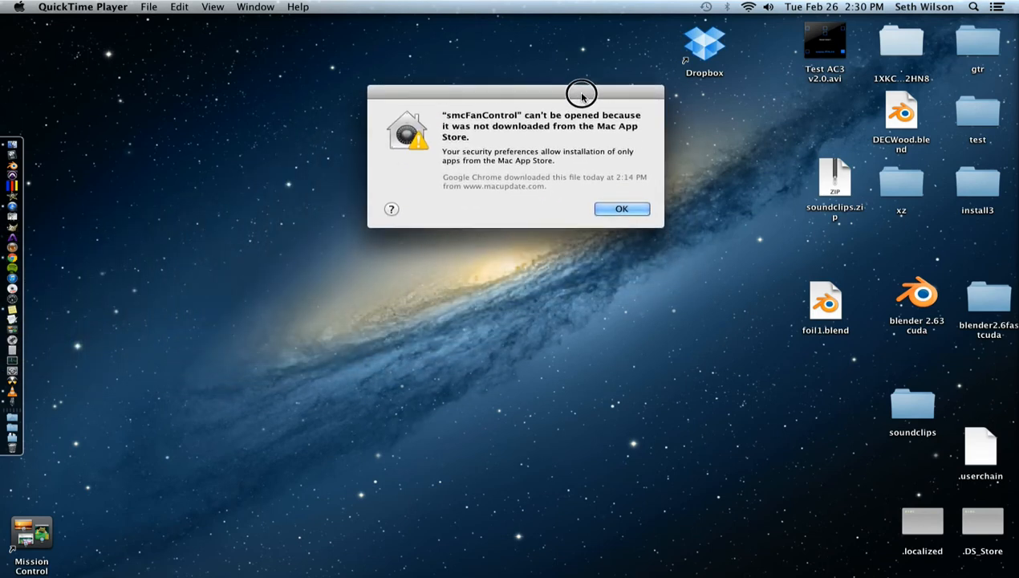
# Reposition the smcFanControl warning on the desktop after closing the settings.
pyautogui.moveTo(581, 93); pyautogui.dragTo(558, 98)
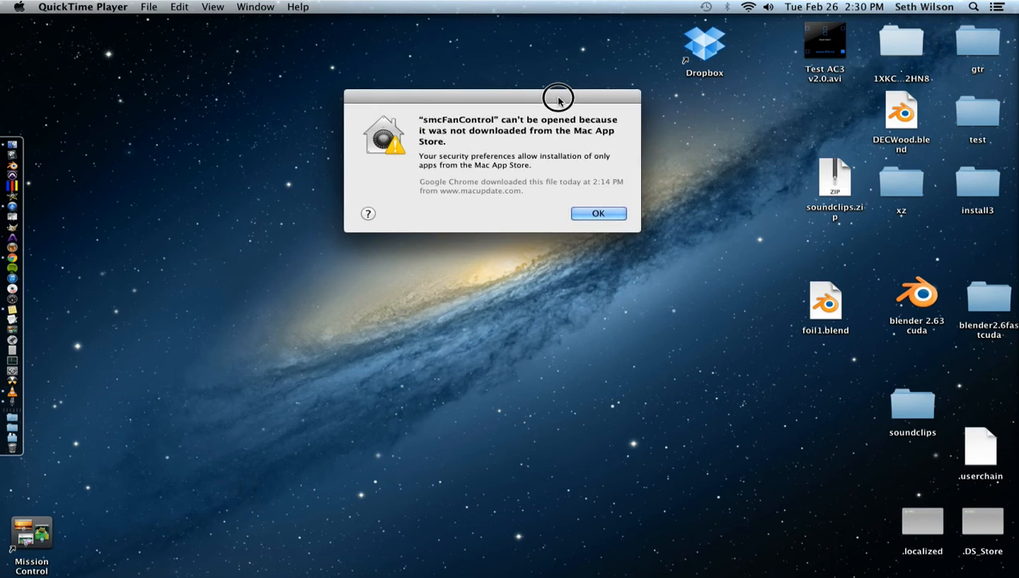